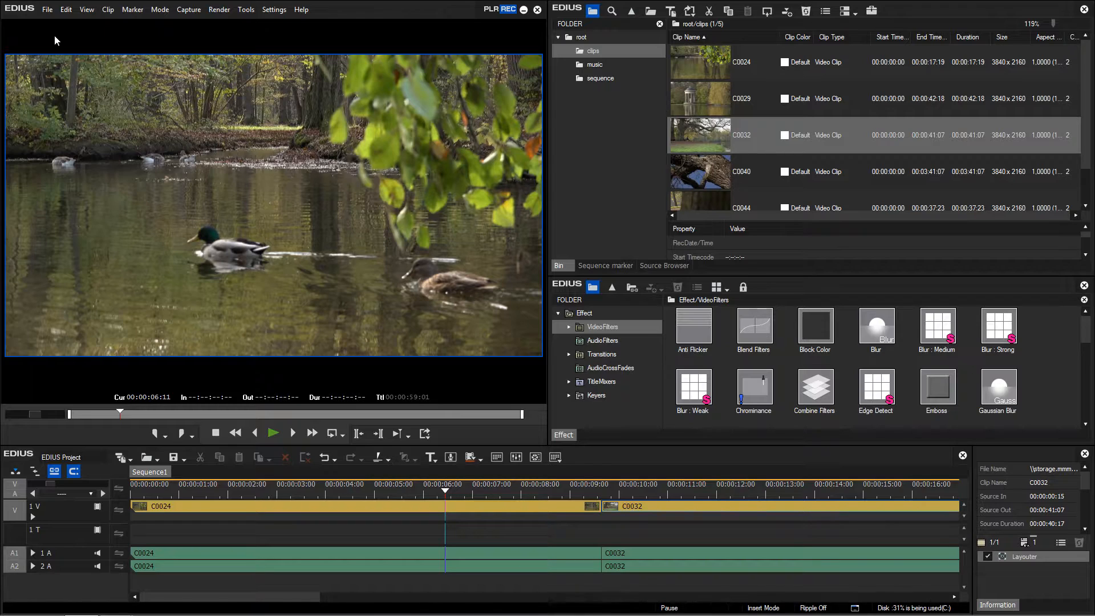
Close EDIUS and its two-clip project to return to the Windows desktop.
left_click(47, 9)
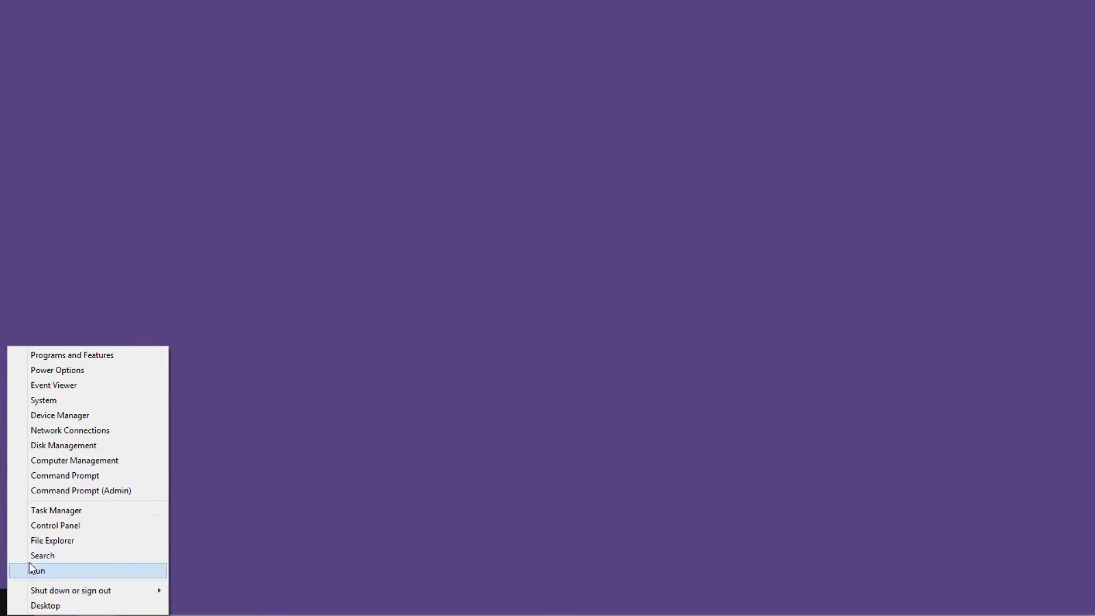
Search %appdata% and open the AppData Roaming folder.
left_click(43, 555)
type("%appda")
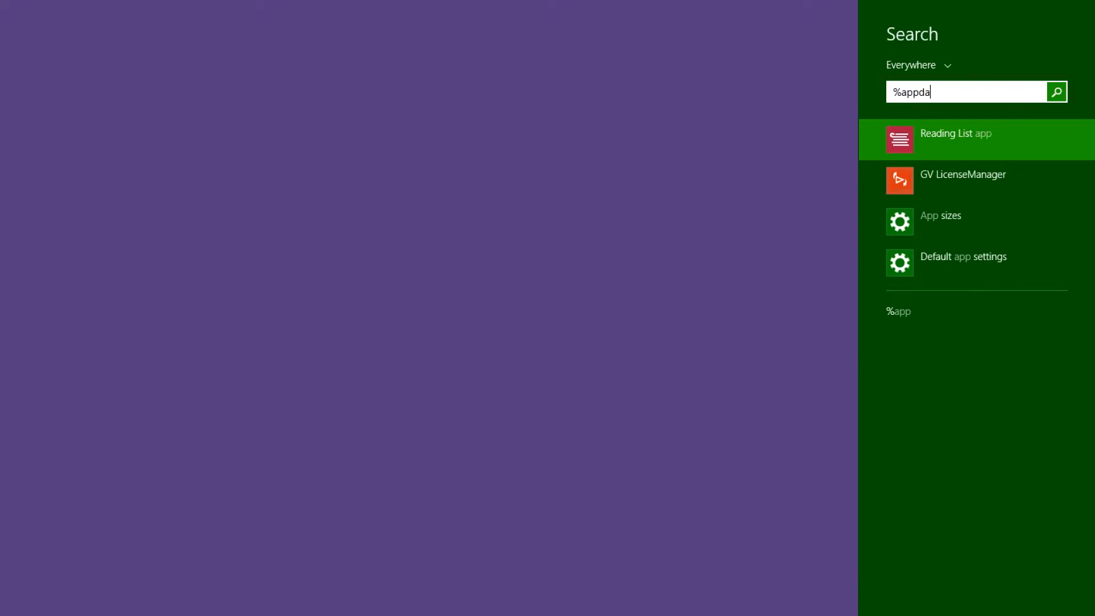
type("ta%")
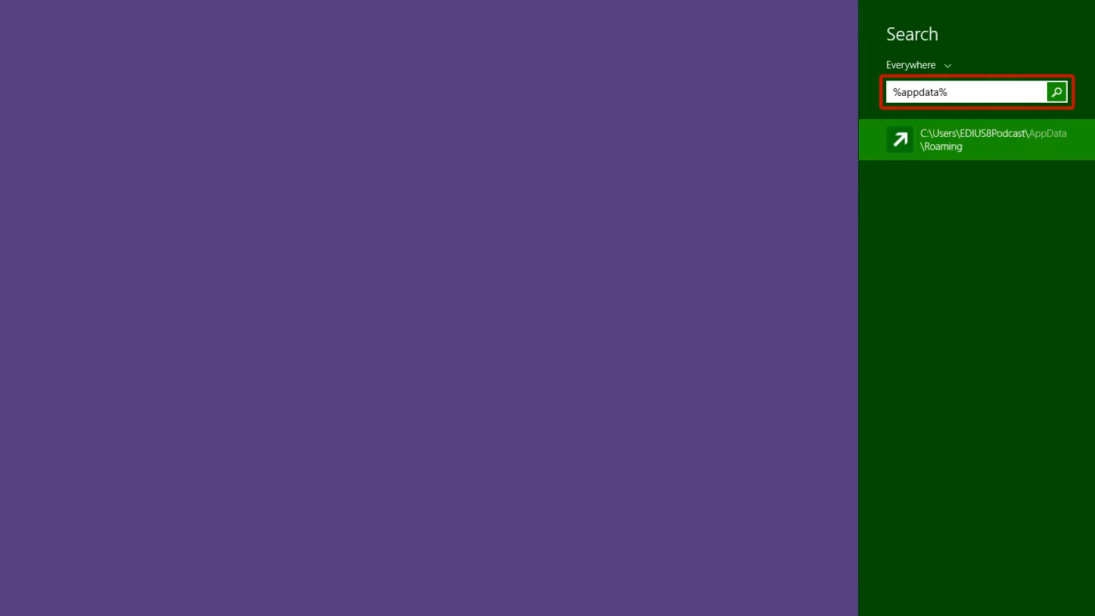
left_click(977, 140)
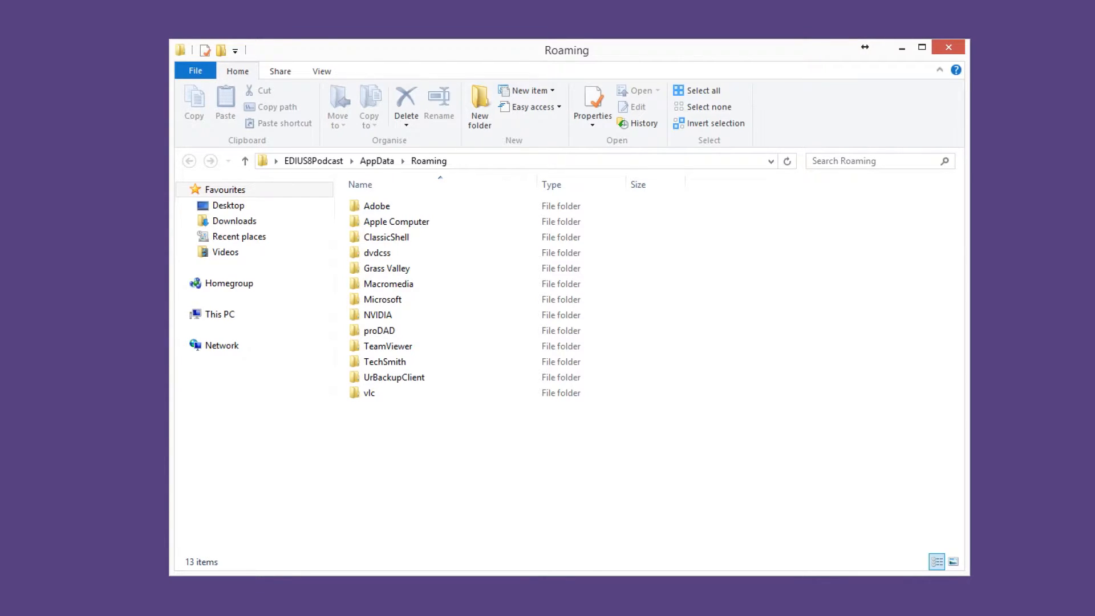
Rename the Roaming Grass Valley folder to 'Grass Valley old'.
left_click(219, 314)
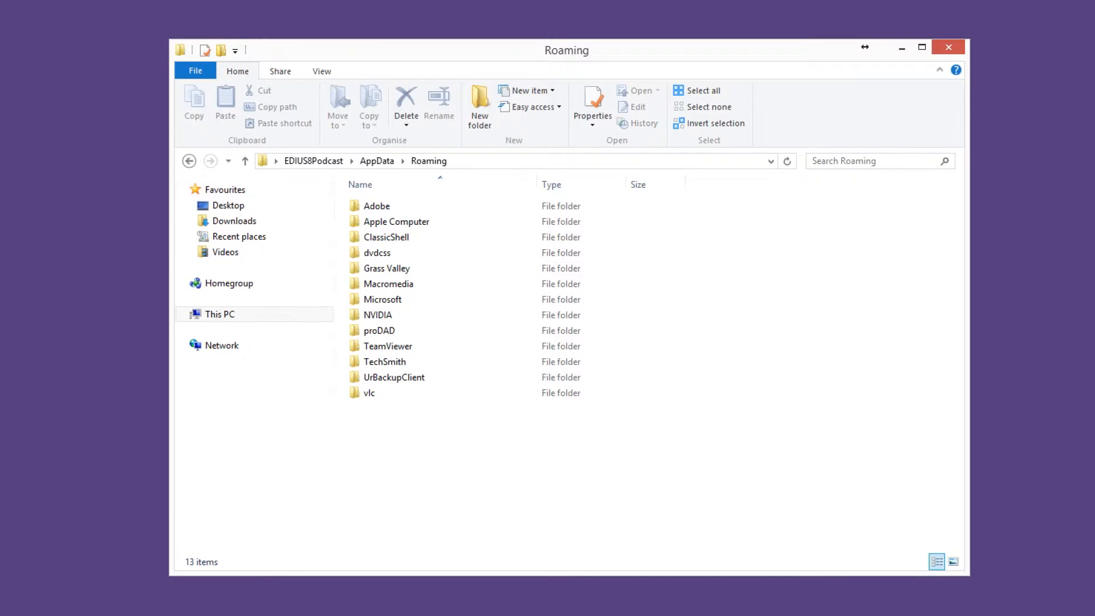
left_click(386, 268)
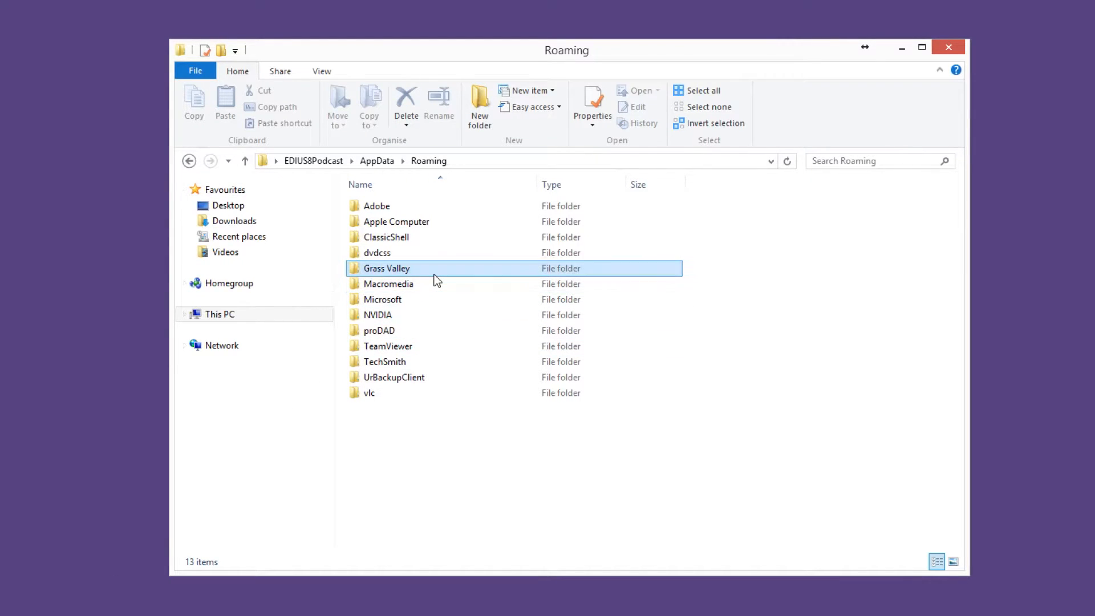
right_click(386, 268)
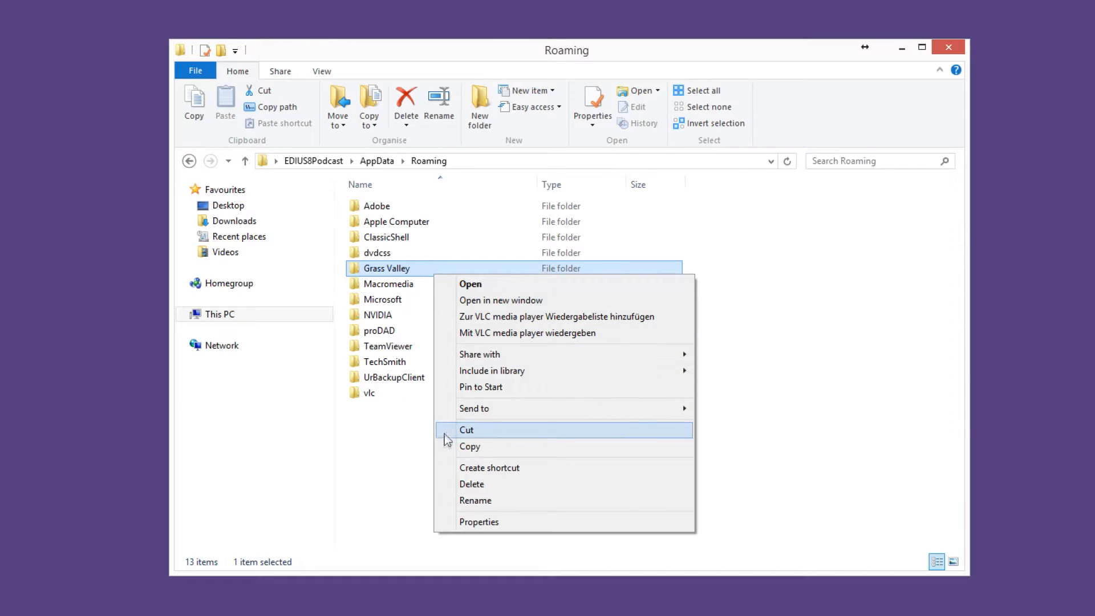
left_click(476, 501)
type(" old")
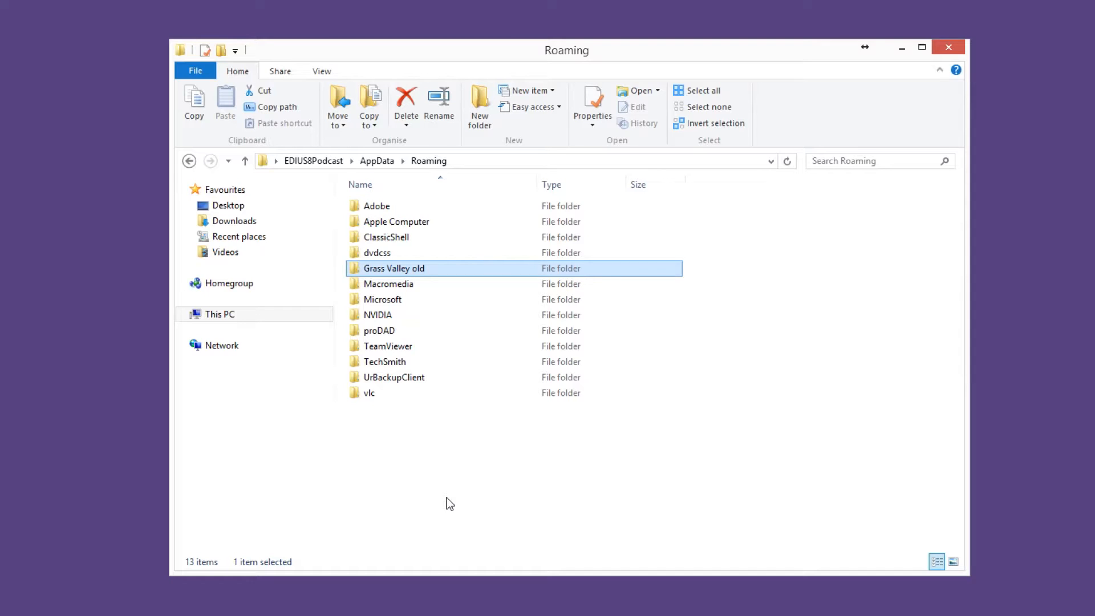
mouse_move(445, 495)
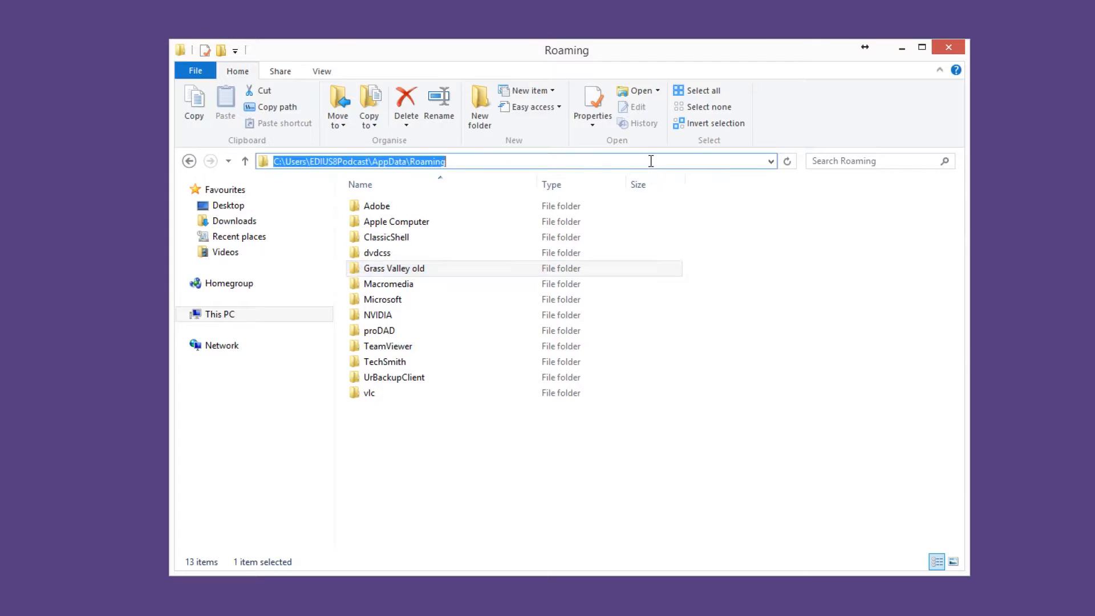
Go to %programdata% and rename its Grass Valley folder to 'Grass Valley old'.
type("%p")
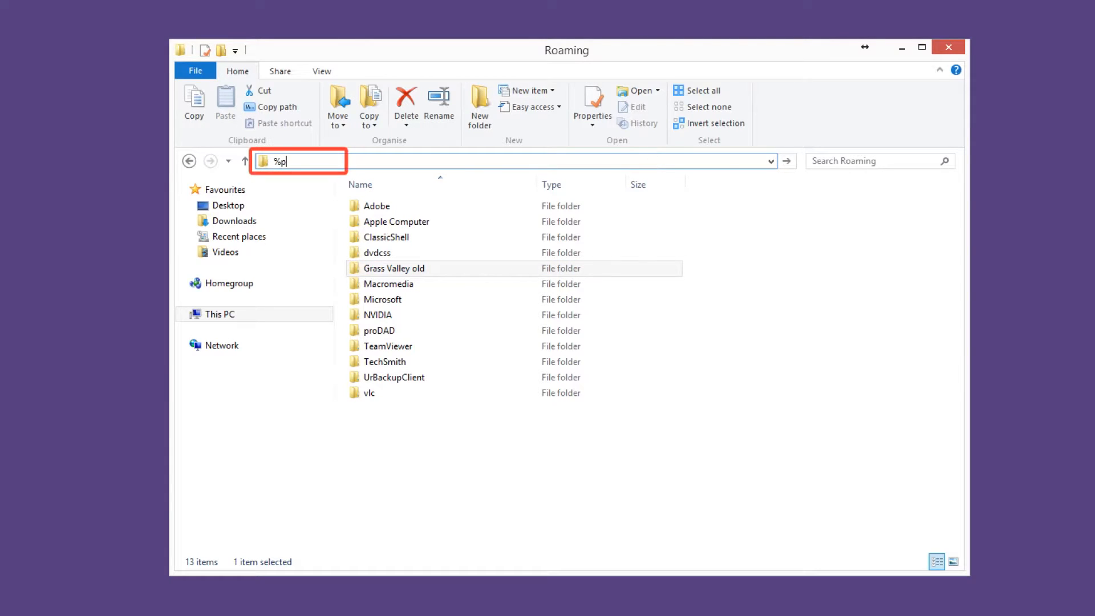
type("rogramdat")
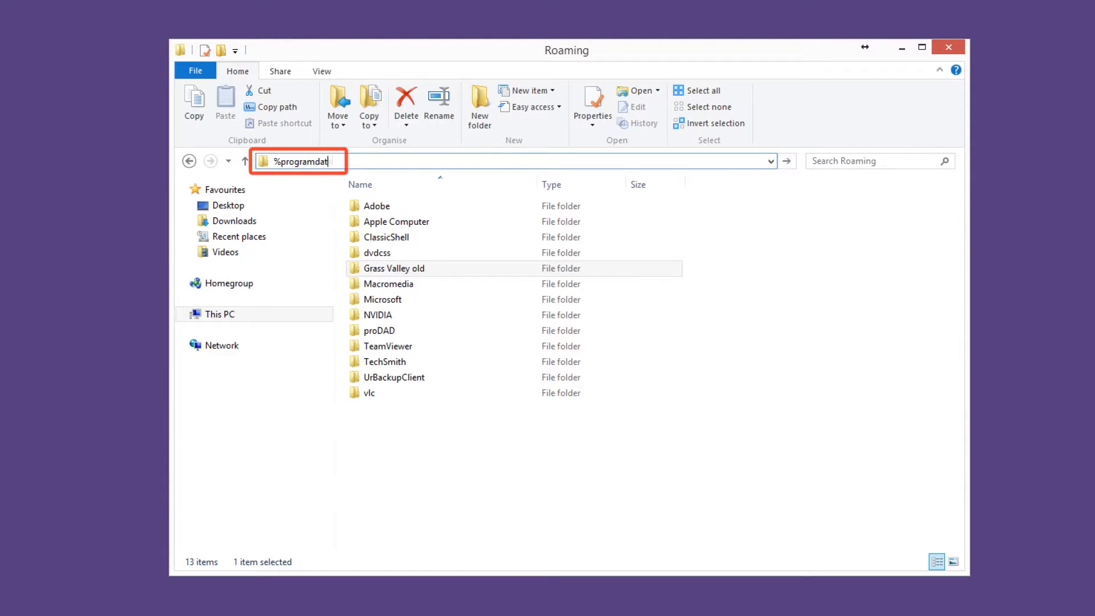
key("Return")
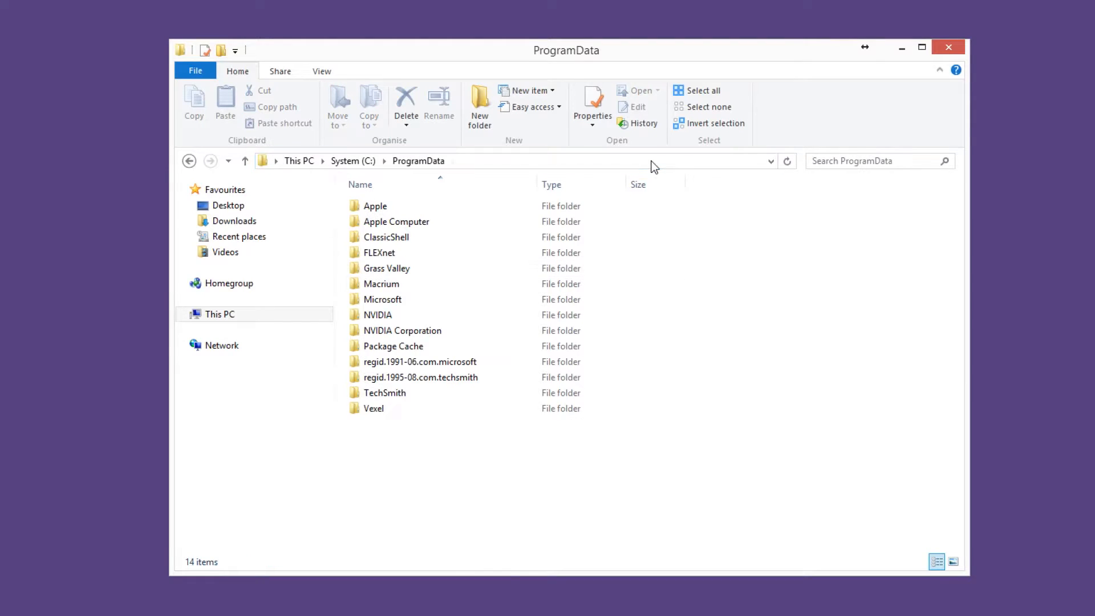
left_click(386, 237)
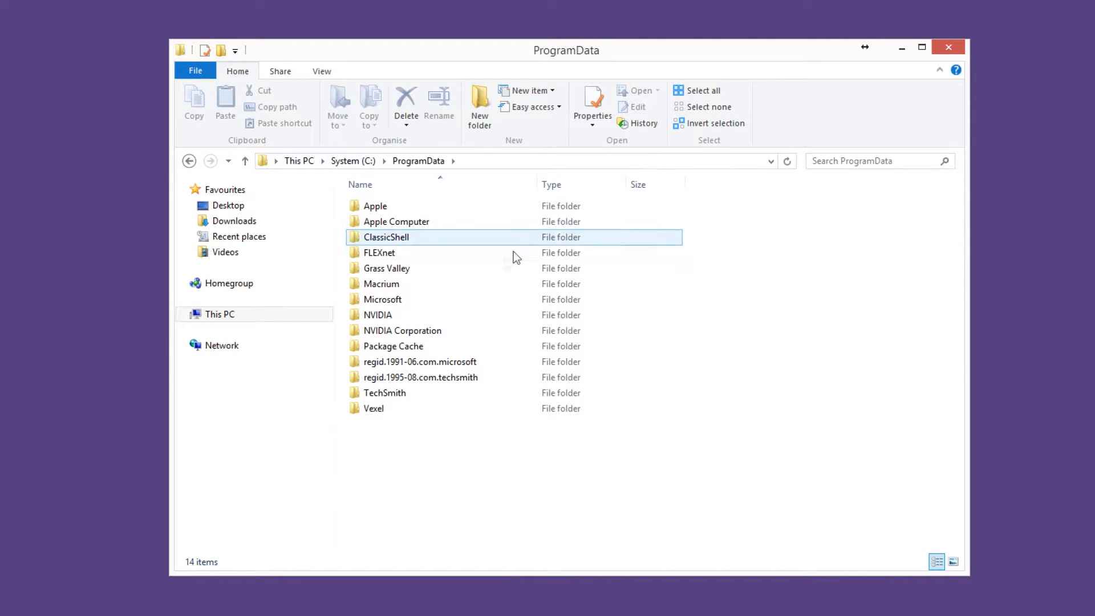
left_click(386, 268)
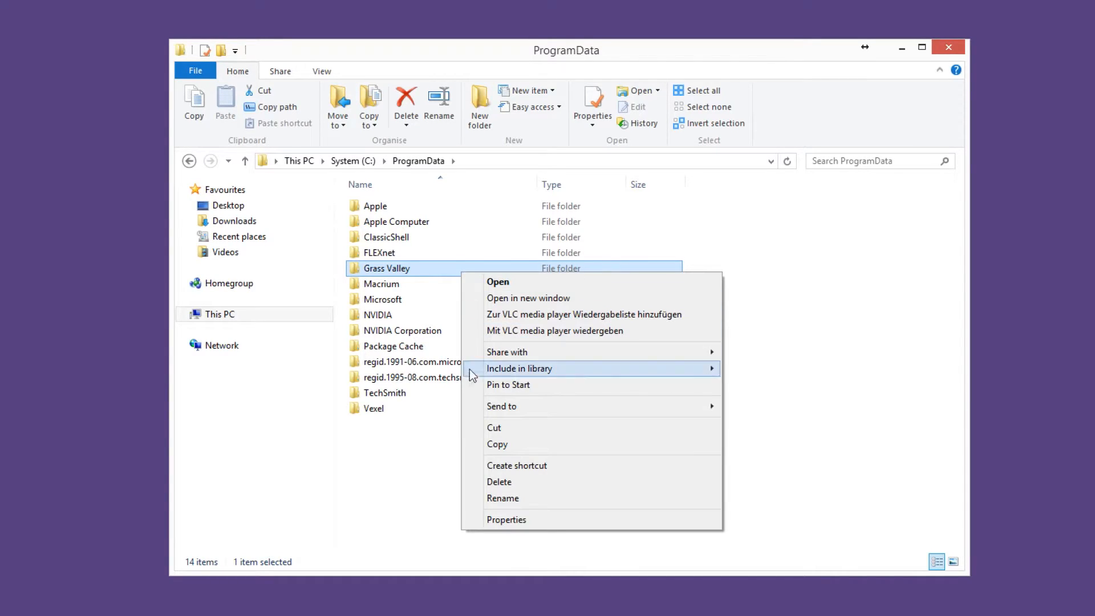
left_click(502, 499)
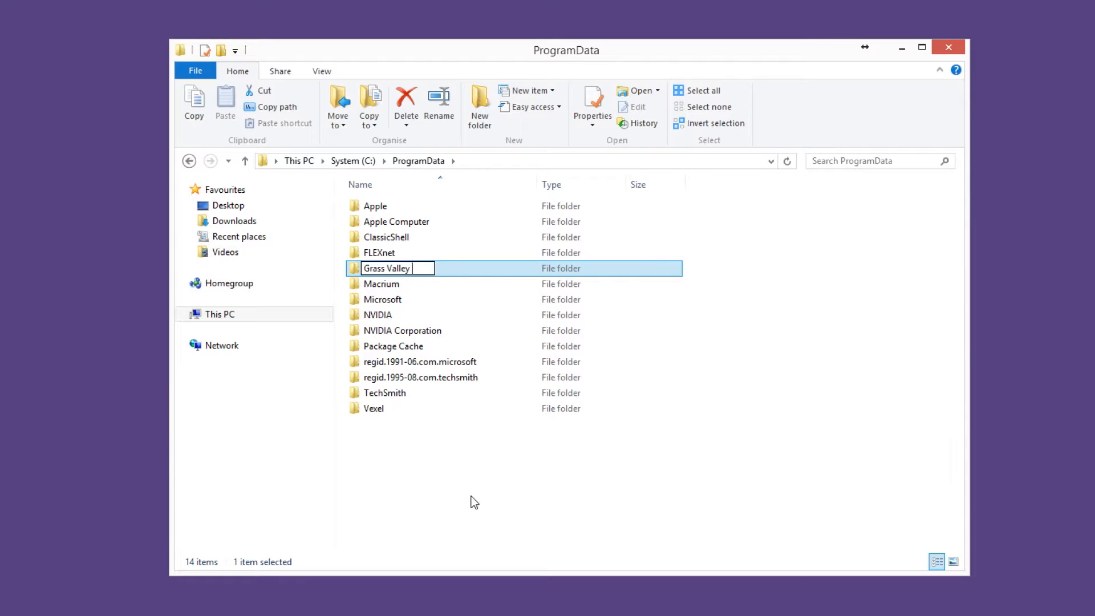
type("old")
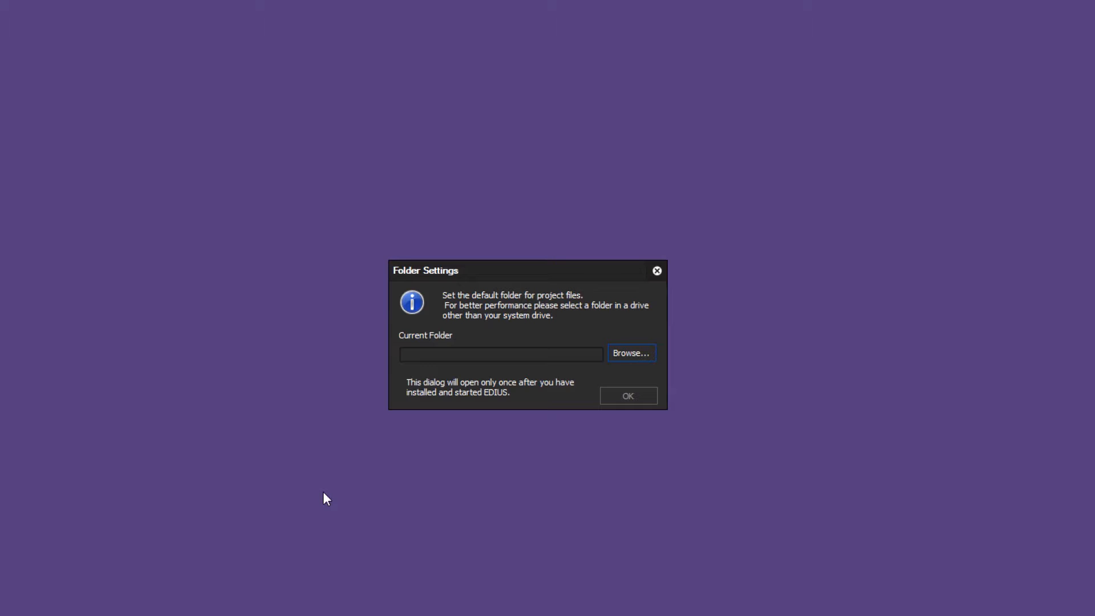
mouse_move(473, 448)
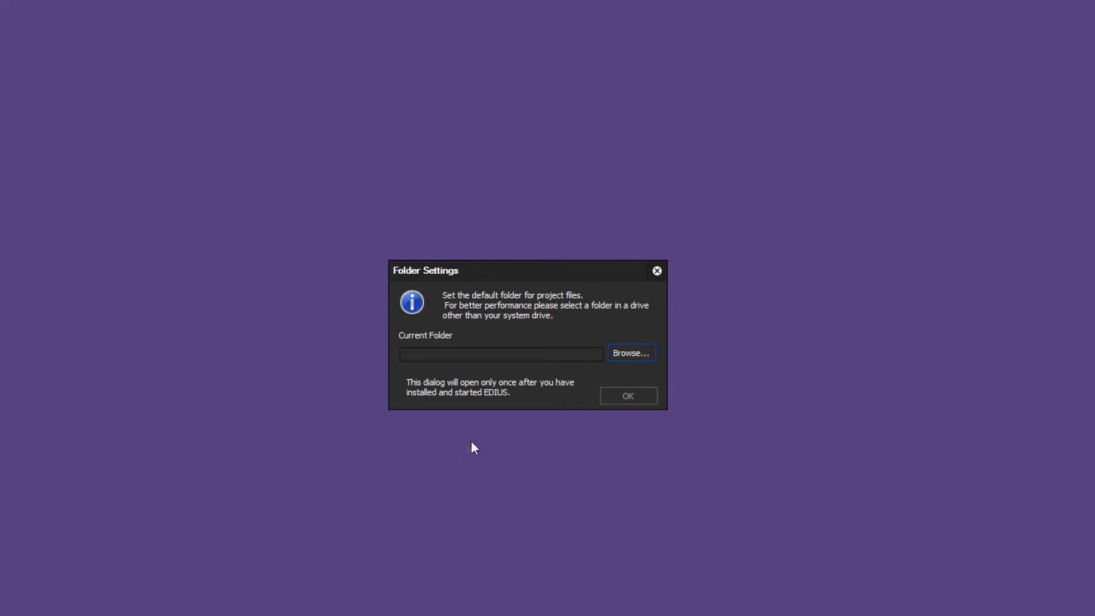
Choose C:\EDIUS Projects as the default project folder in Folder Settings.
left_click(629, 352)
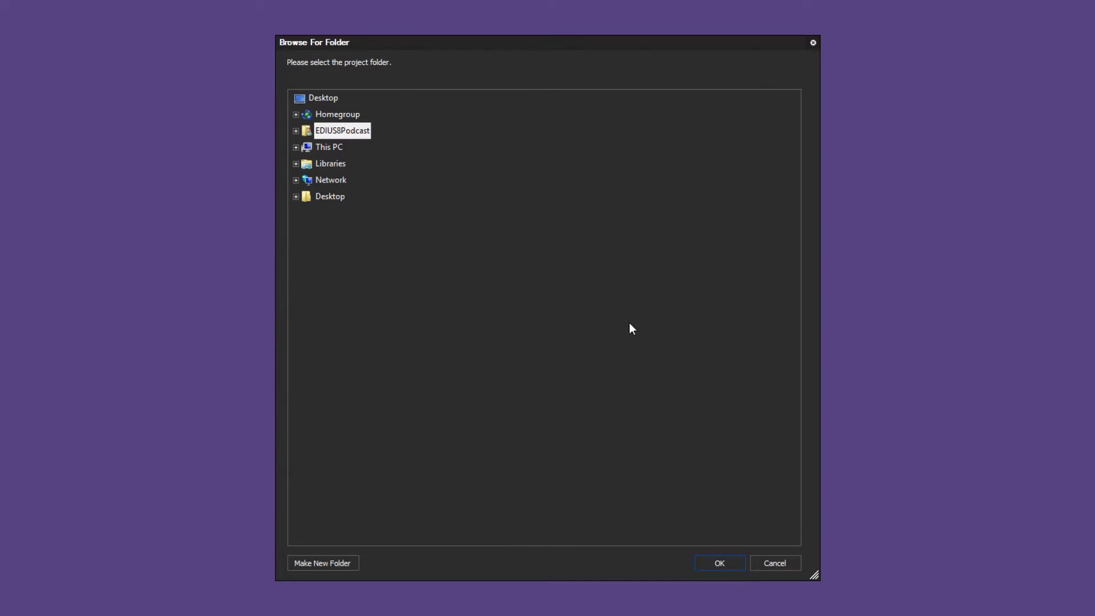
mouse_move(301, 155)
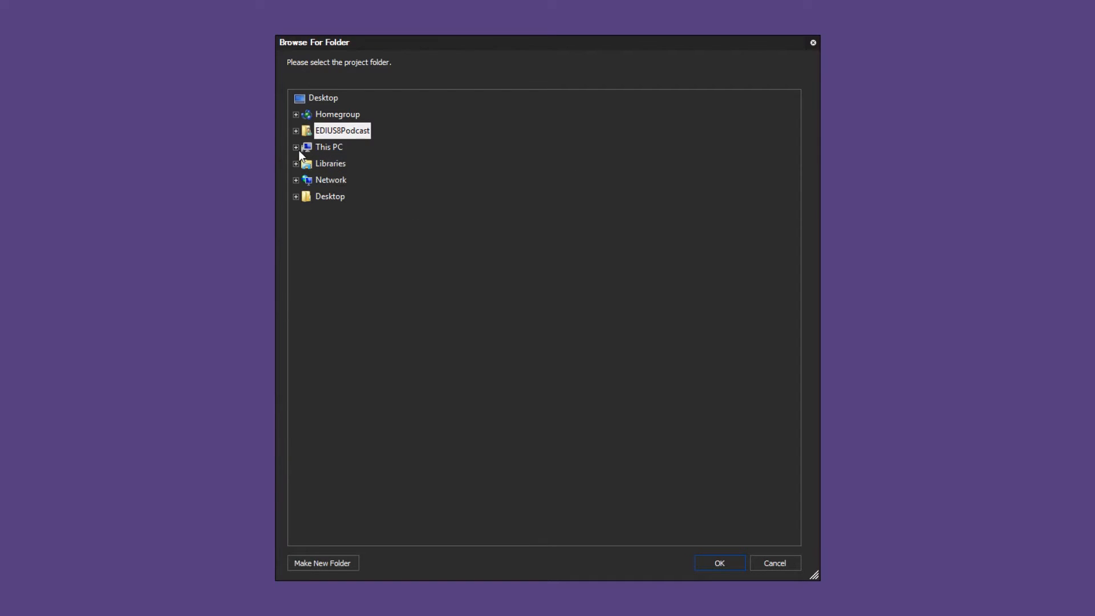
left_click(296, 147)
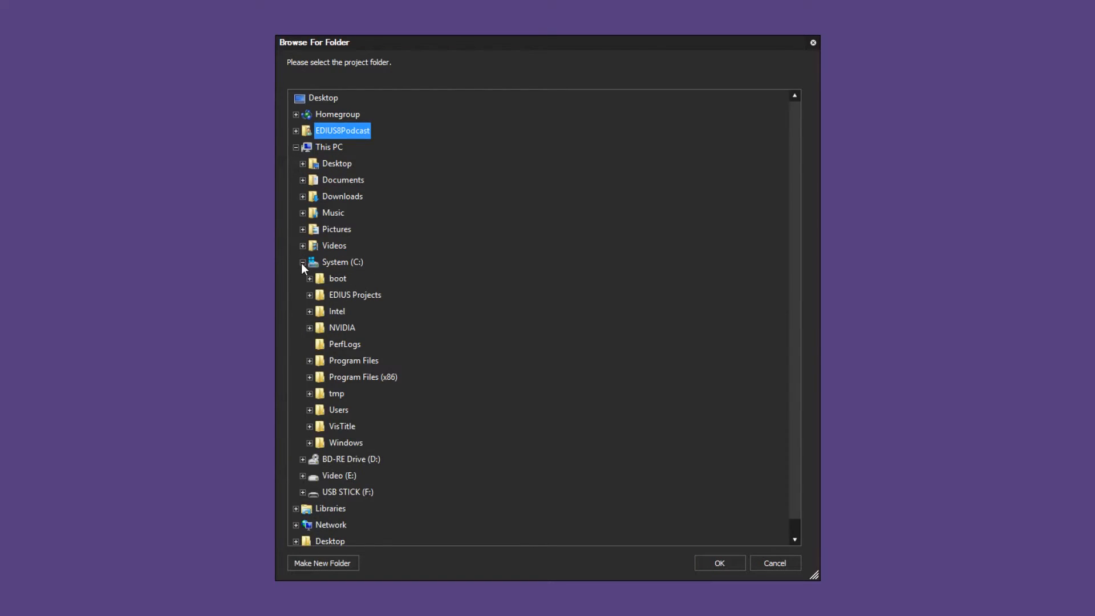
left_click(354, 294)
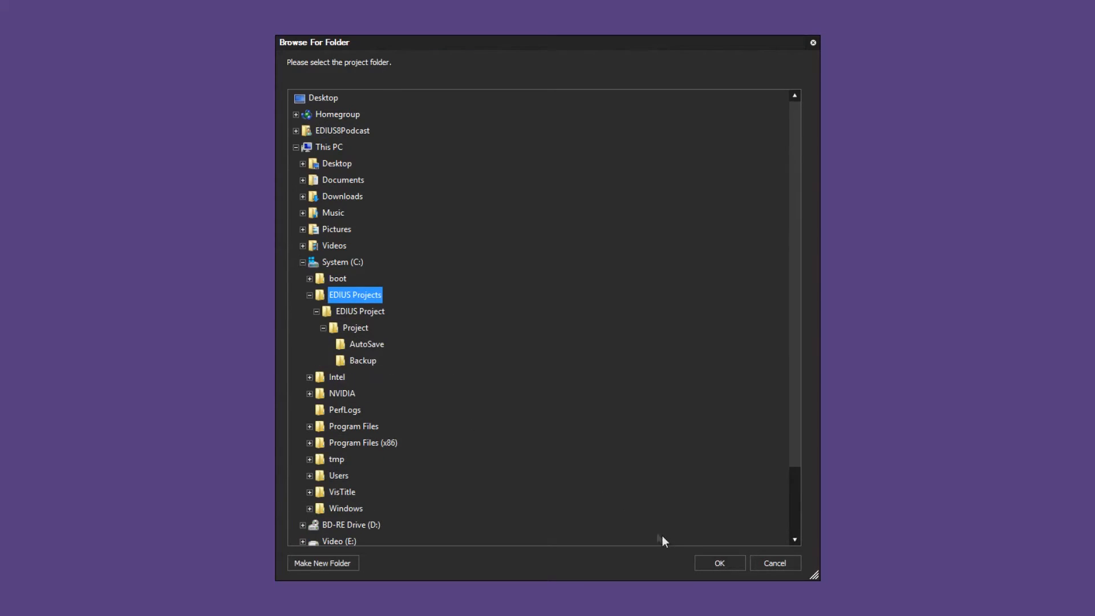
left_click(718, 563)
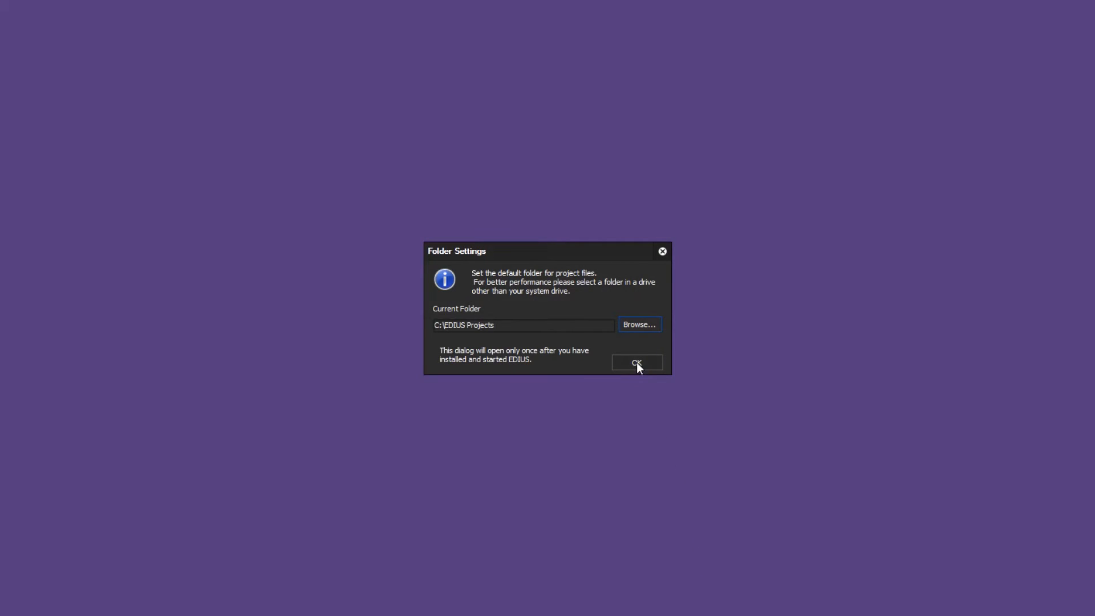
left_click(635, 363)
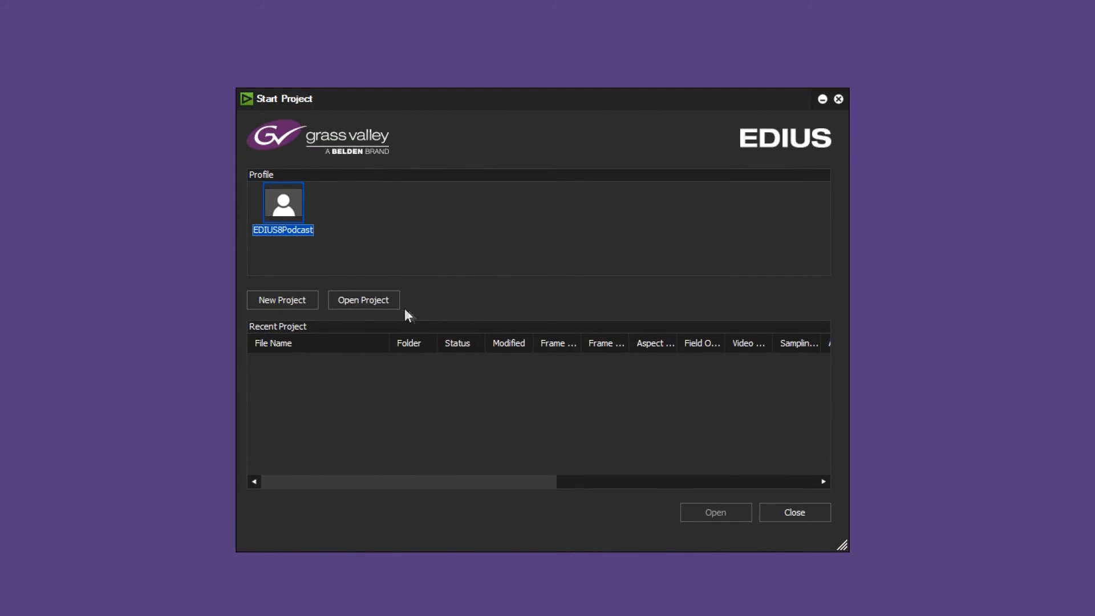
Open the Start Project screen with the EDIUS8Podcast profile and no recent projects.
left_click(363, 300)
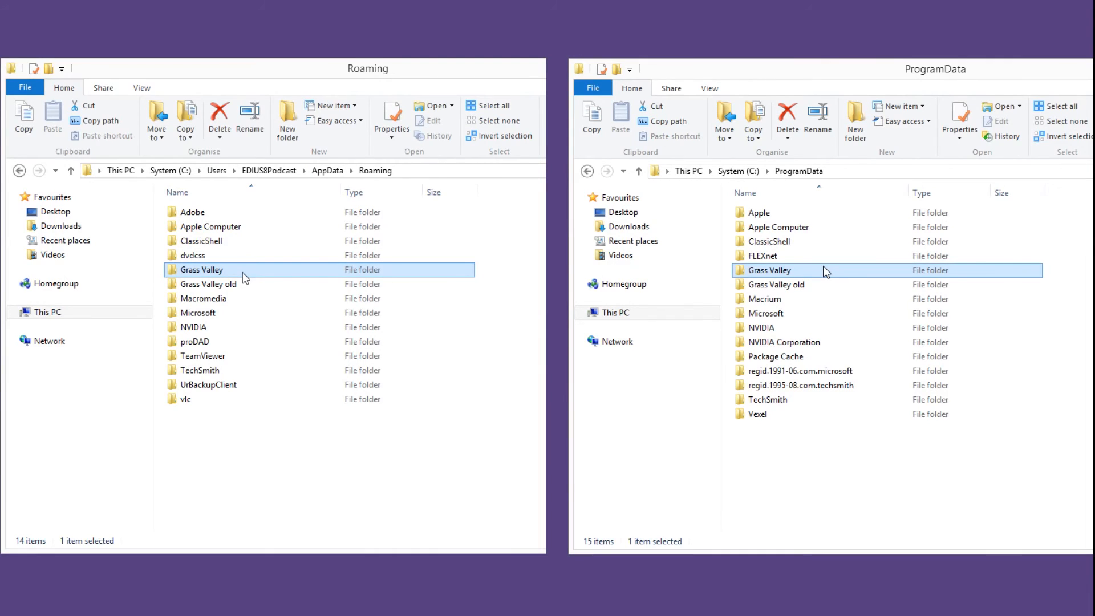
Delete the newly created Grass Valley folder, keeping Grass Valley old.
right_click(201, 269)
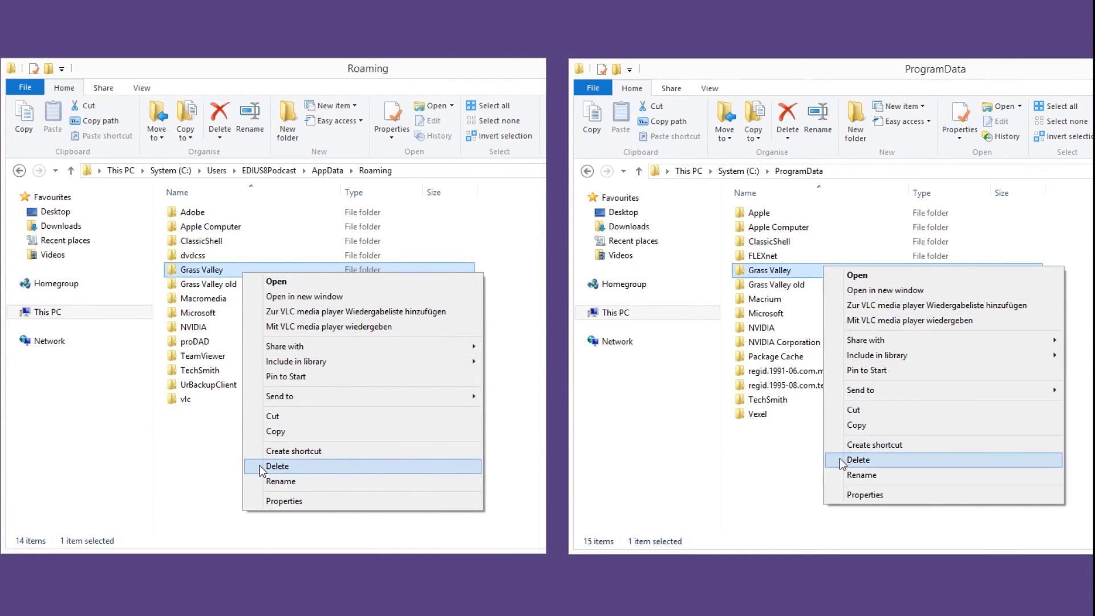
left_click(276, 466)
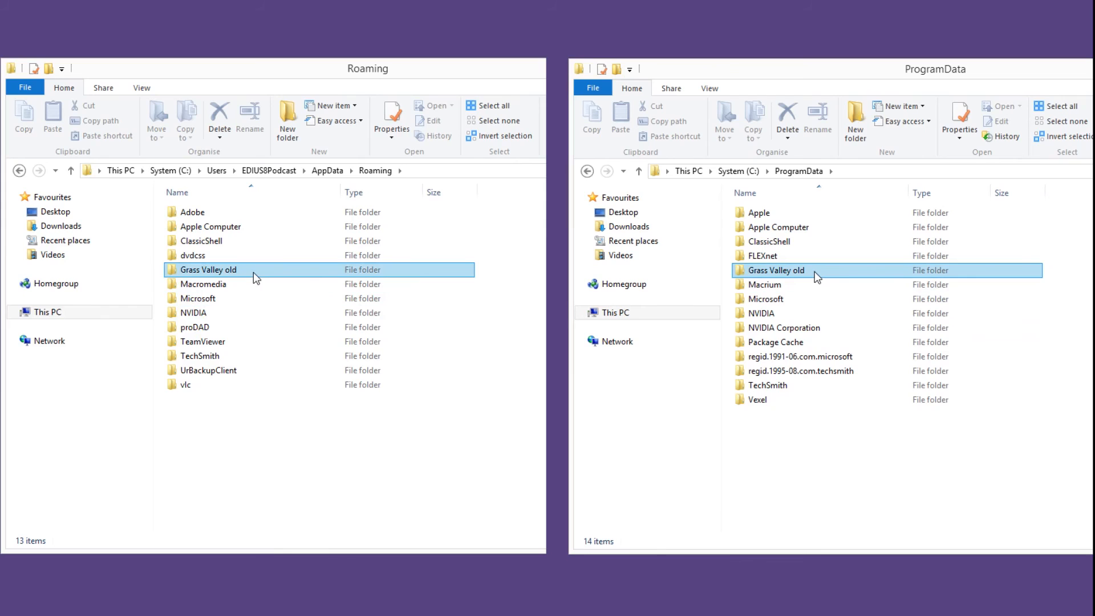